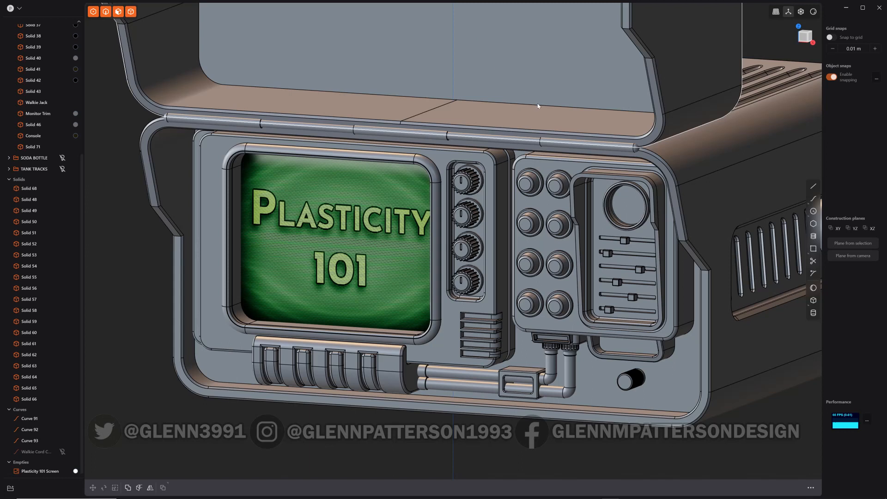
{"action": "mouse_move", "coordinate": [569, 126]}
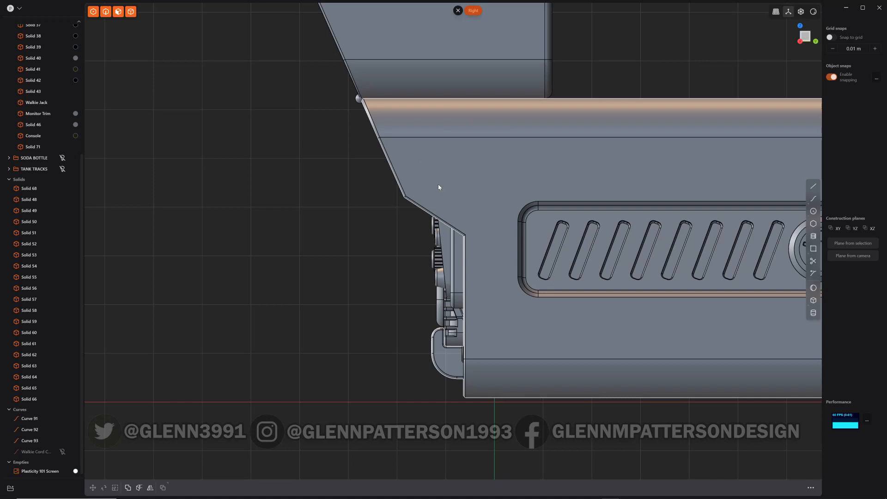
{"action": "mouse_move", "coordinate": [560, 148]}
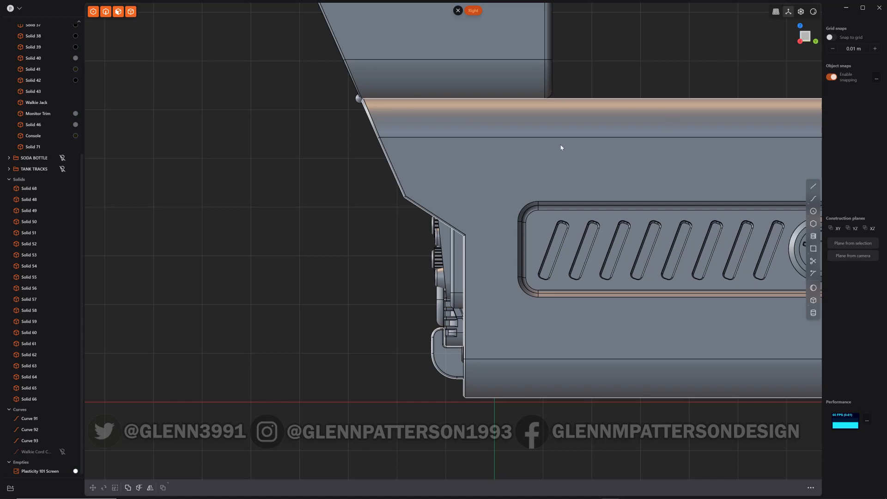
{"action": "mouse_move", "coordinate": [453, 186]}
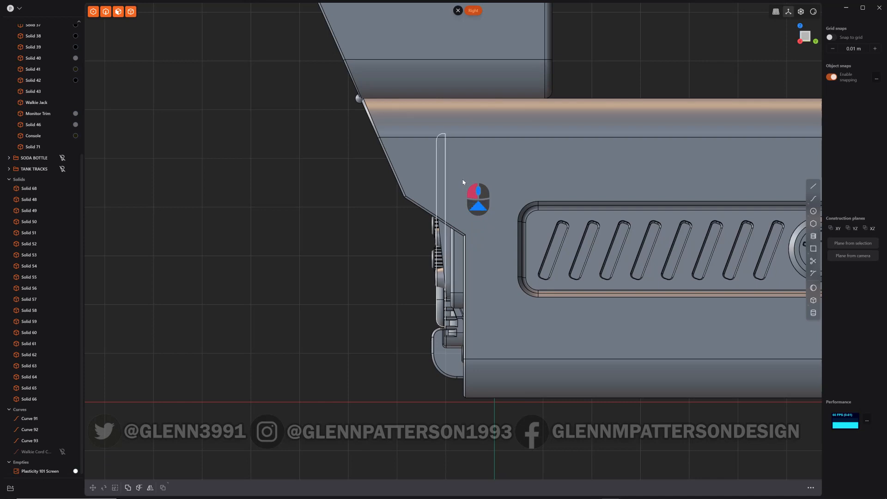
{"action": "left_click", "coordinate": [38, 113]}
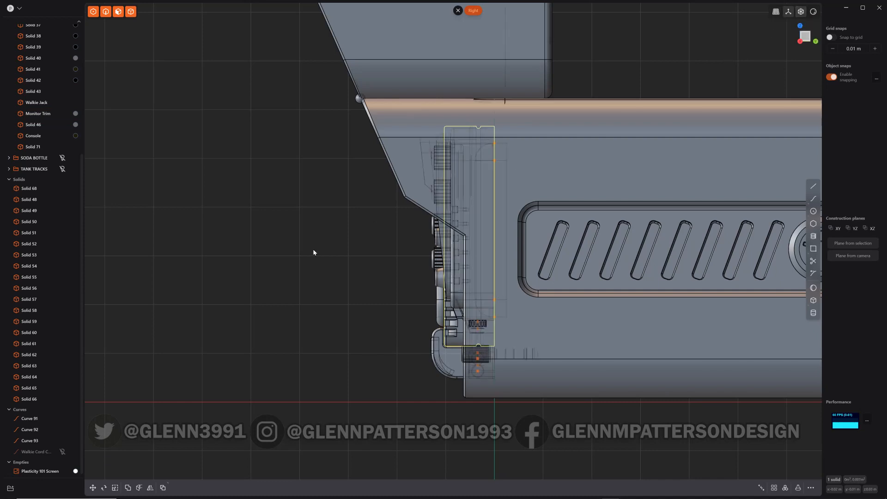
{"action": "mouse_move", "coordinate": [800, 11]}
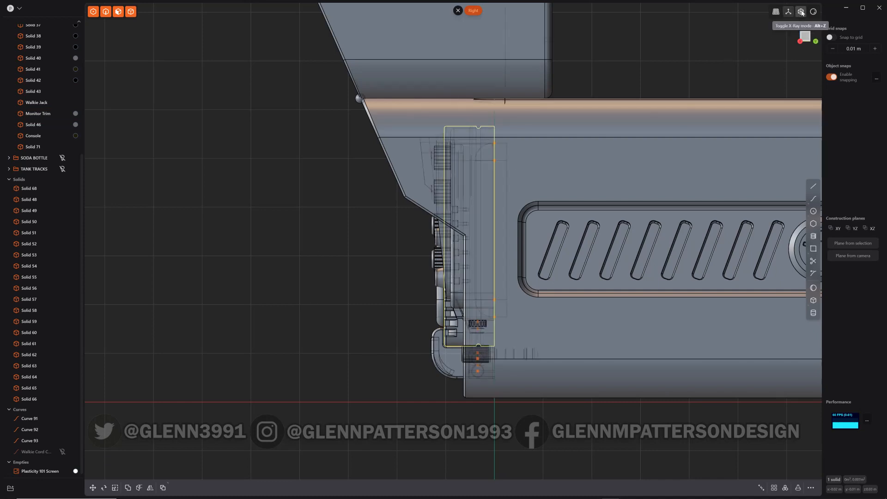